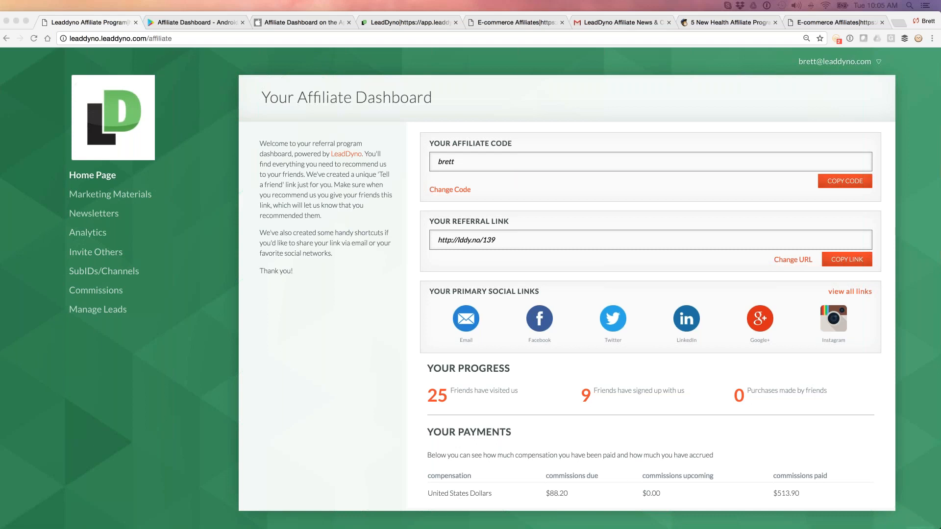
pyautogui.moveTo(391, 251)
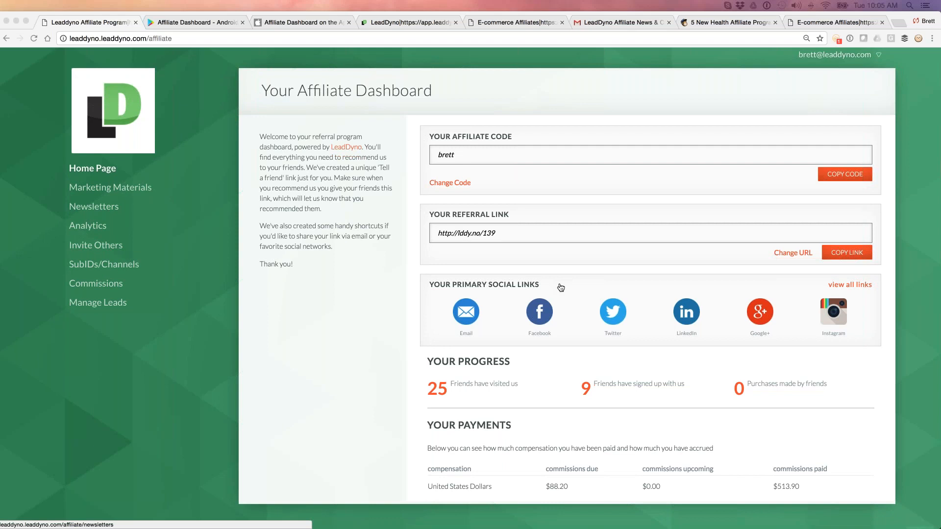
pyautogui.moveTo(539, 313)
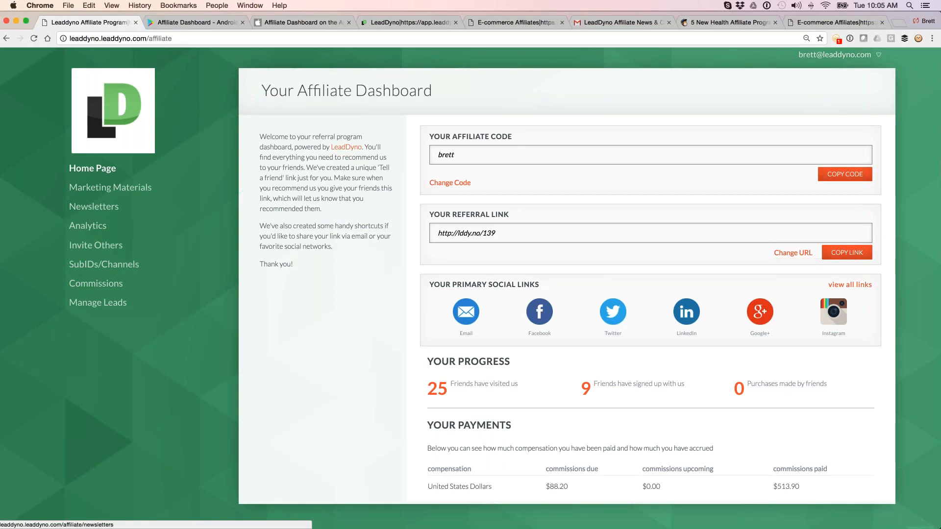
# - Share the referral link via the Facebook icon, opening the share dialog with the LeadDyno message
pyautogui.click(538, 312)
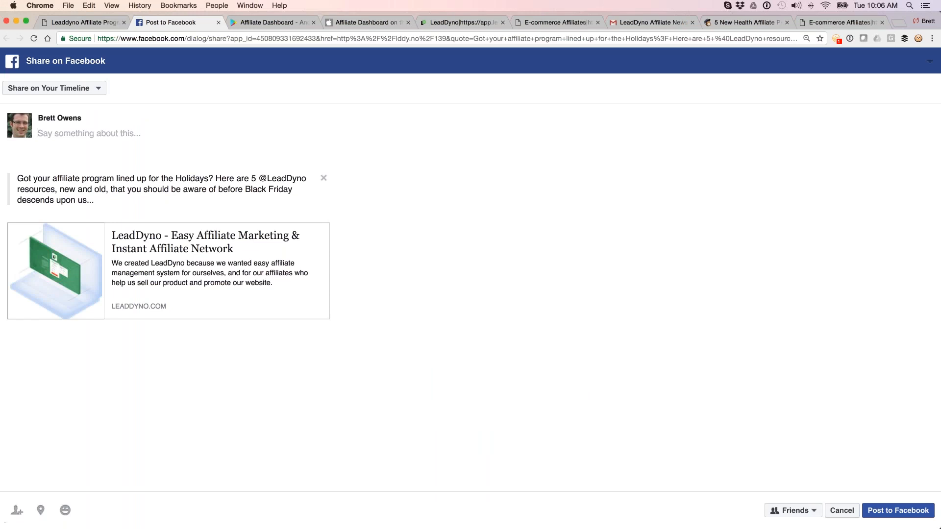
pyautogui.click(88, 133)
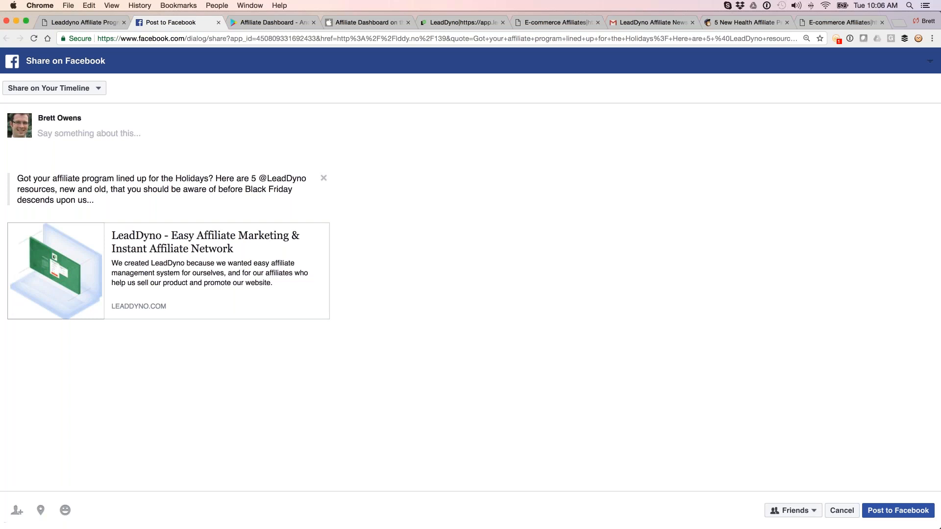
pyautogui.click(89, 134)
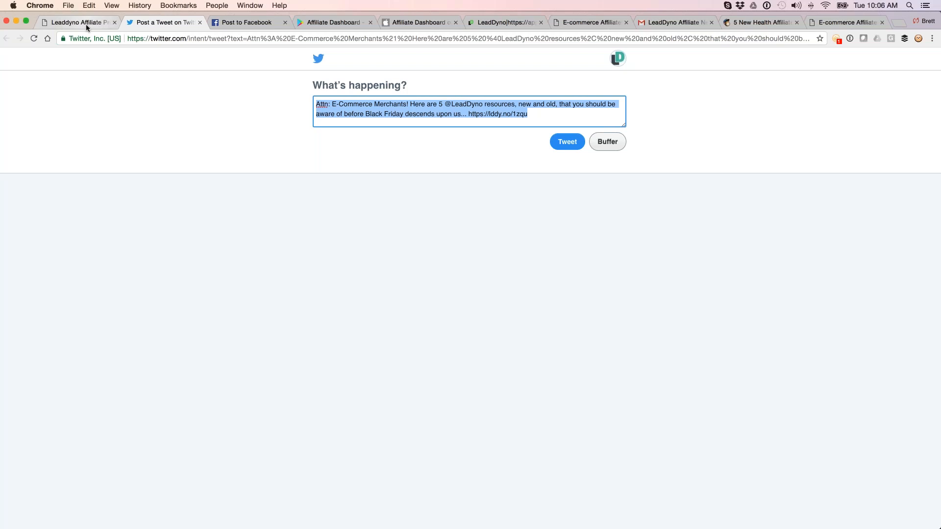
# - Return to the LeadDyno Affiliate Program tab showing the dashboard home page
pyautogui.click(72, 22)
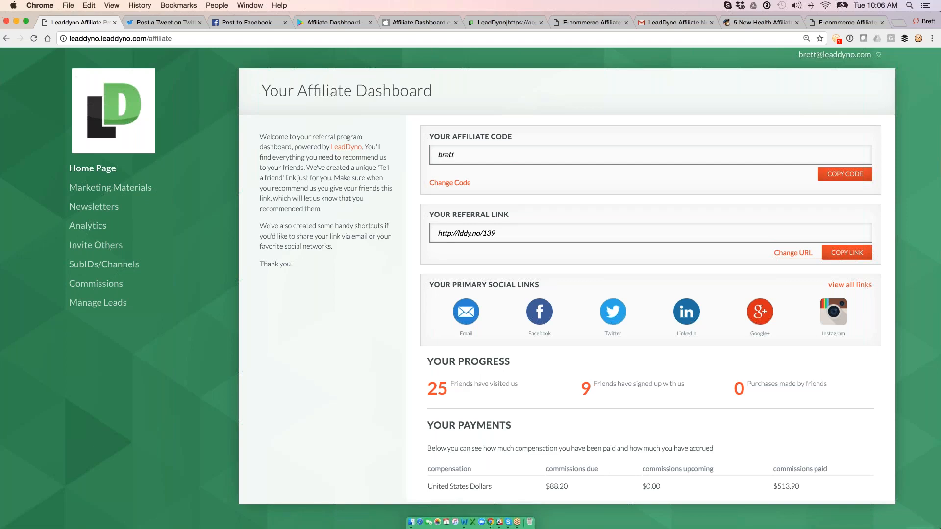
pyautogui.moveTo(578, 516)
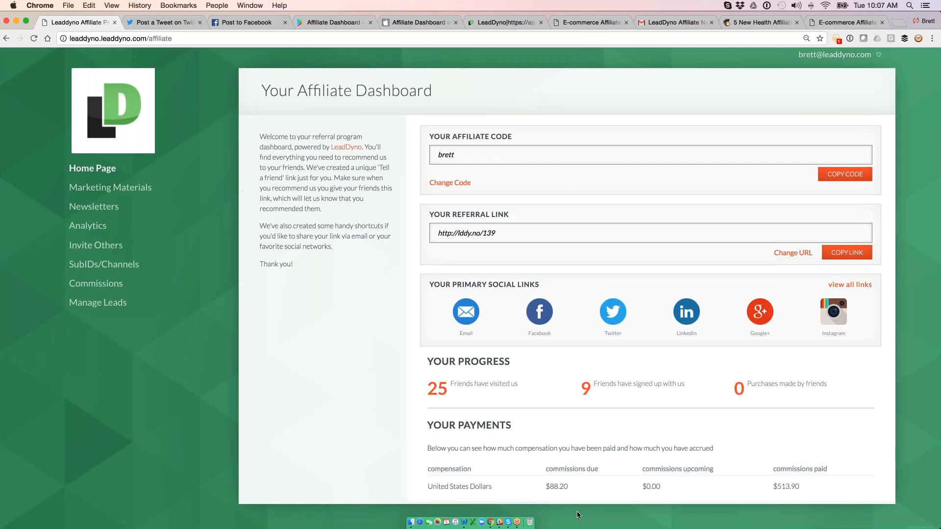
pyautogui.moveTo(482, 468)
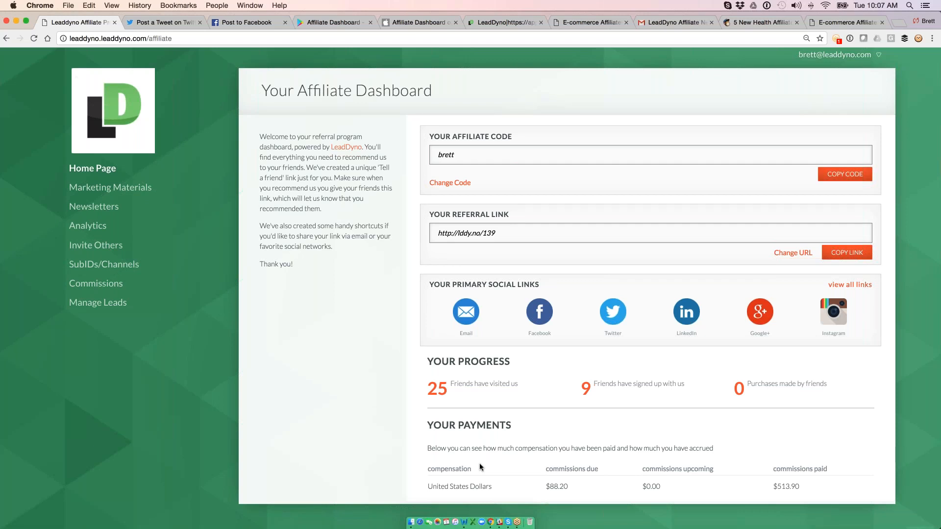
pyautogui.moveTo(134, 182)
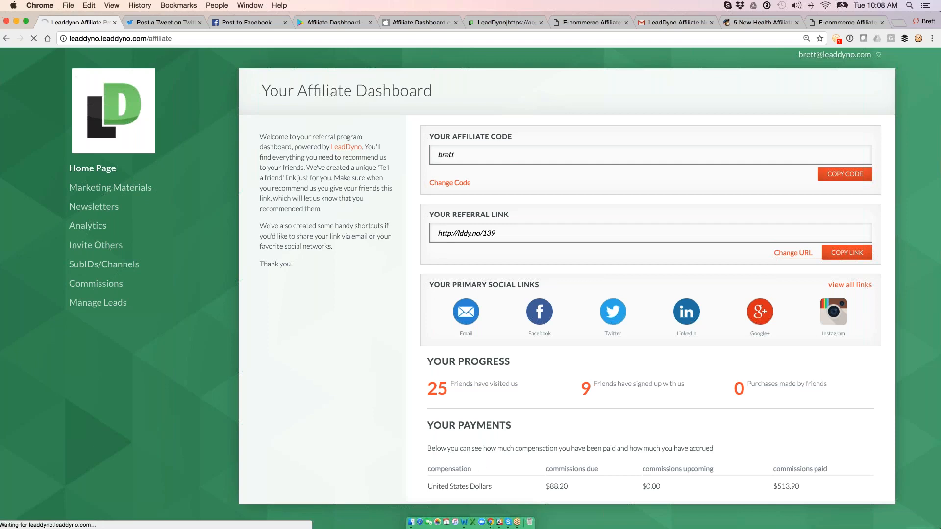
# - View the Marketing Materials page and browse its 300x250 banner ads with copyable HTML
pyautogui.click(110, 187)
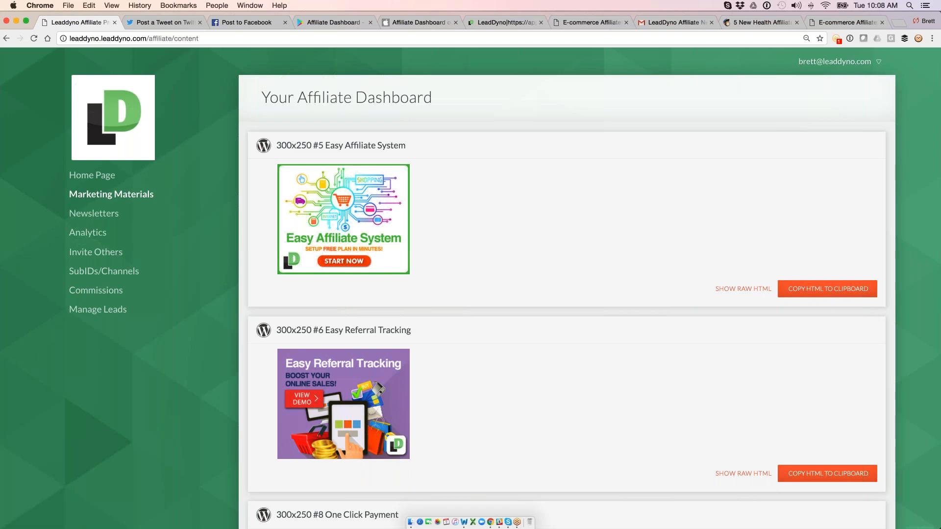
pyautogui.scroll(-3)
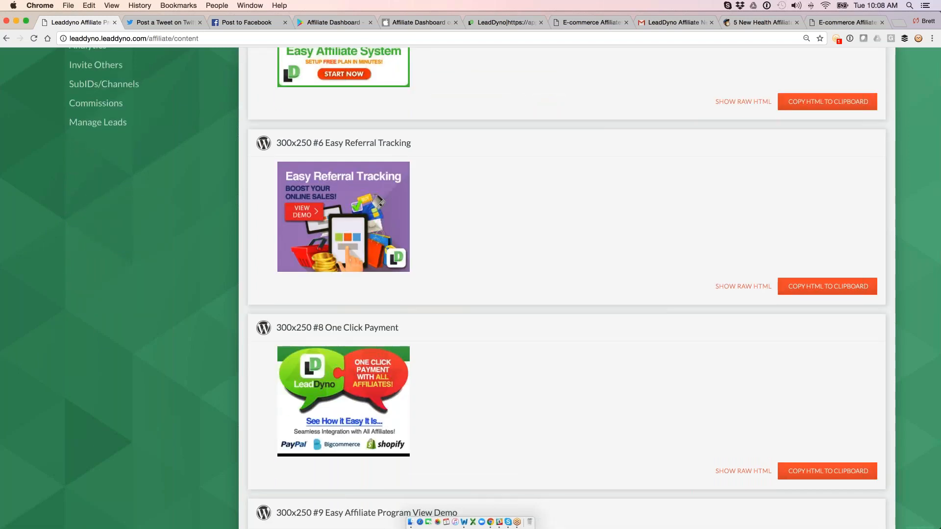
pyautogui.scroll(-3)
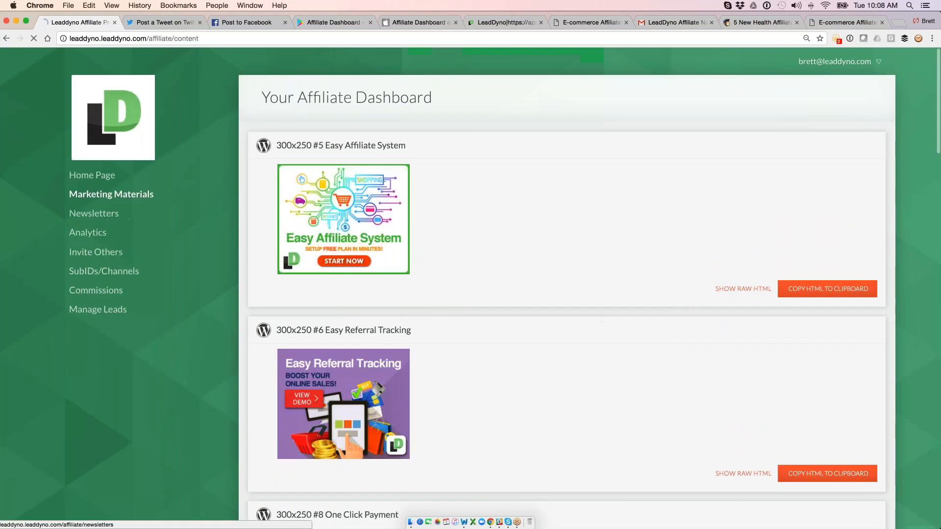
# - View the newsletter archives, then the Affiliate Dashboard app's Google Play listing
pyautogui.click(93, 213)
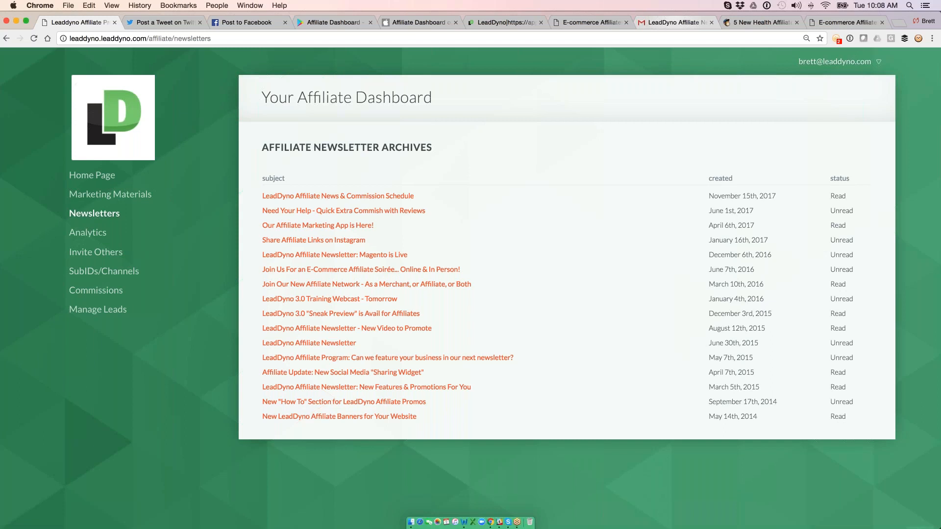
pyautogui.click(672, 22)
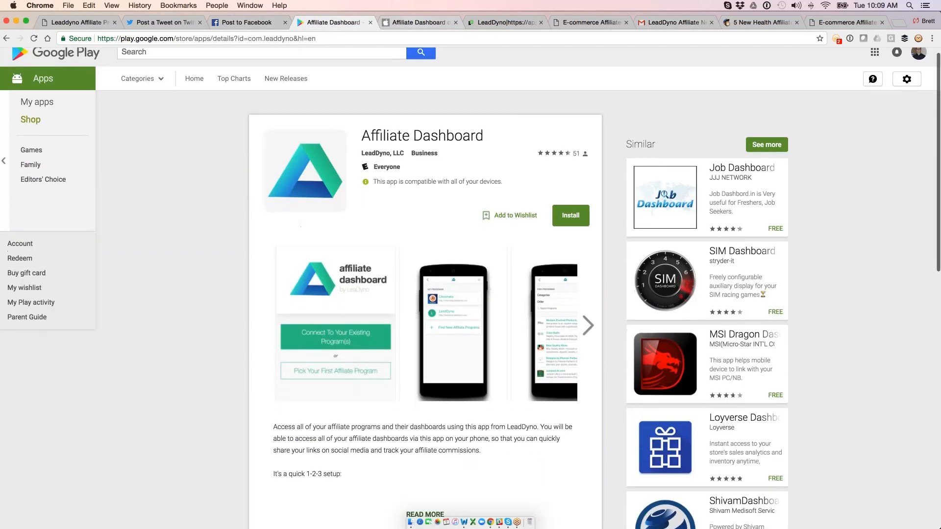
# - View the app's iTunes listing, then the merchant's Affiliate Content library in LeadDyno
pyautogui.click(417, 22)
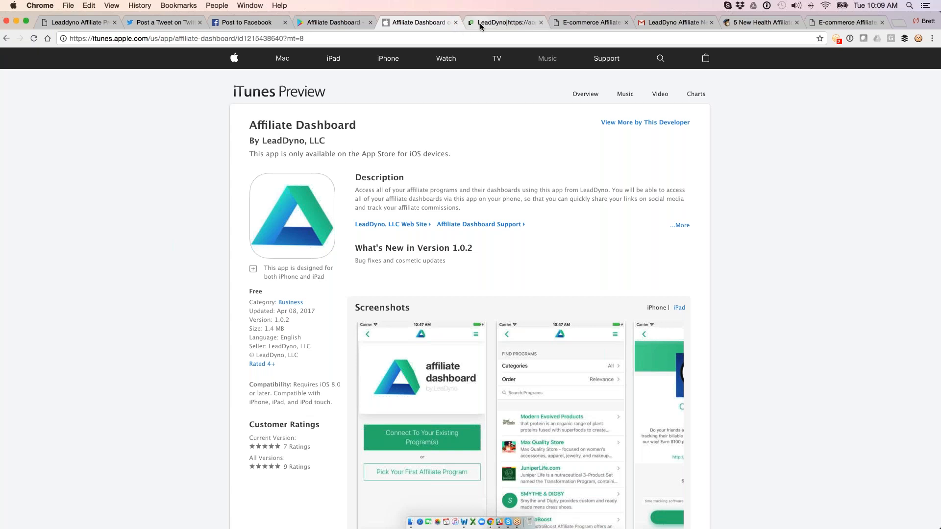
pyautogui.click(505, 22)
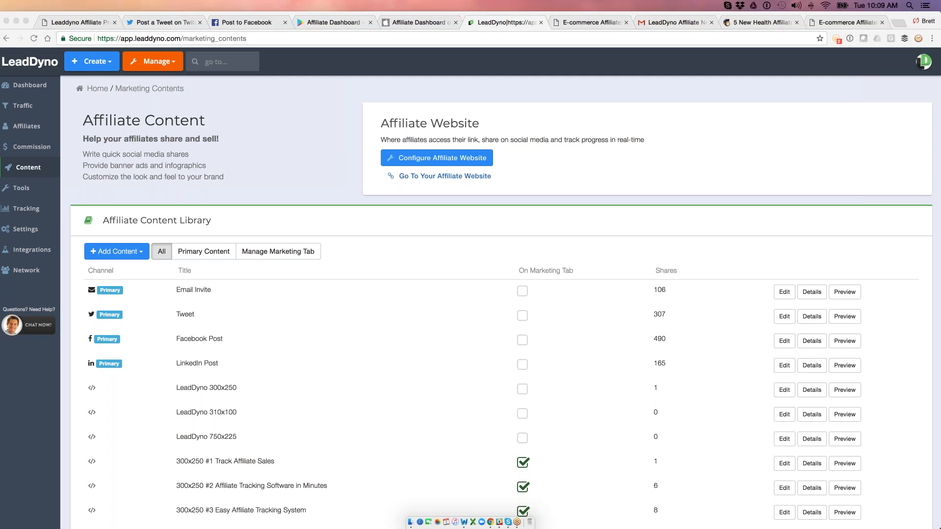
pyautogui.moveTo(253, 168)
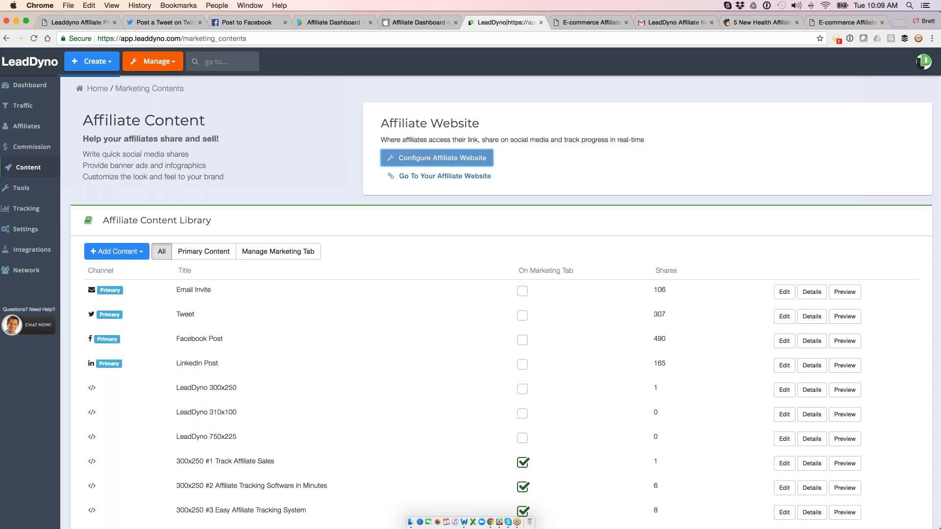
# - Review the affiliate website configuration and colour schemes, then the Custom Header settings
pyautogui.click(436, 157)
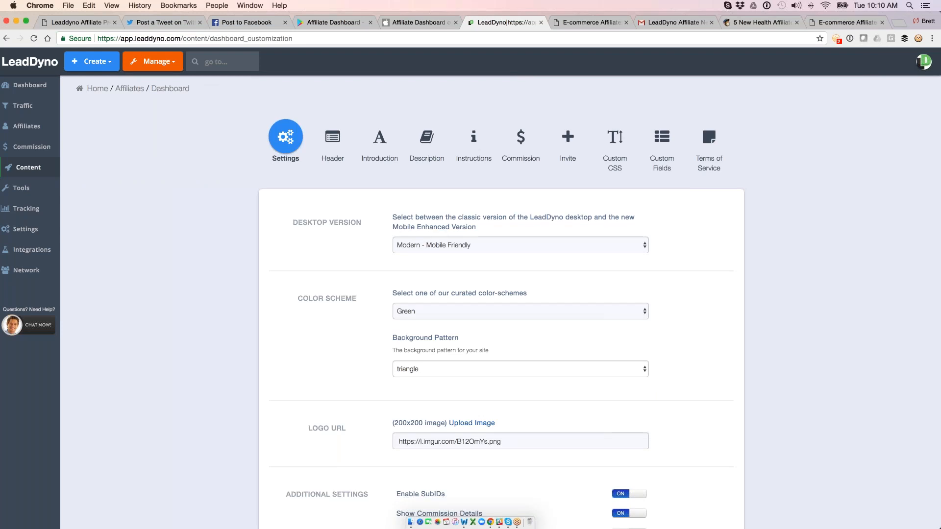
pyautogui.scroll(-3)
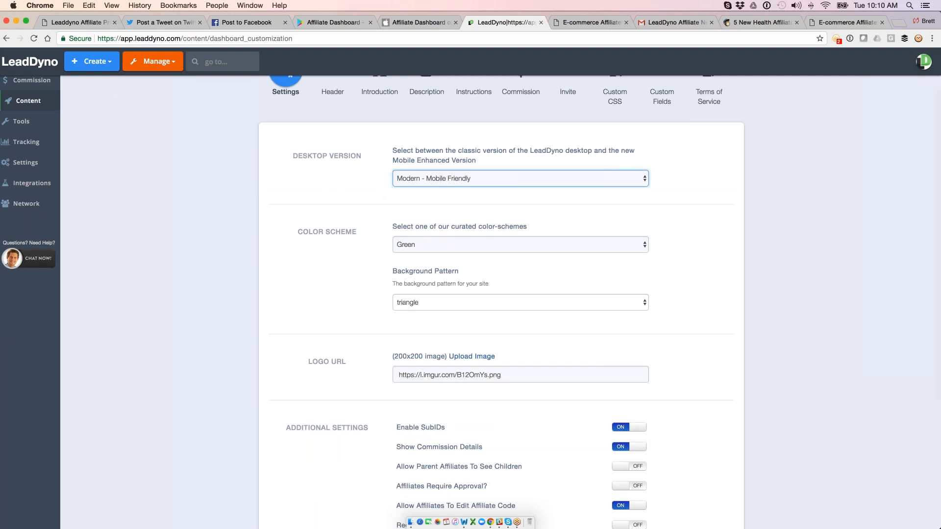
pyautogui.click(519, 244)
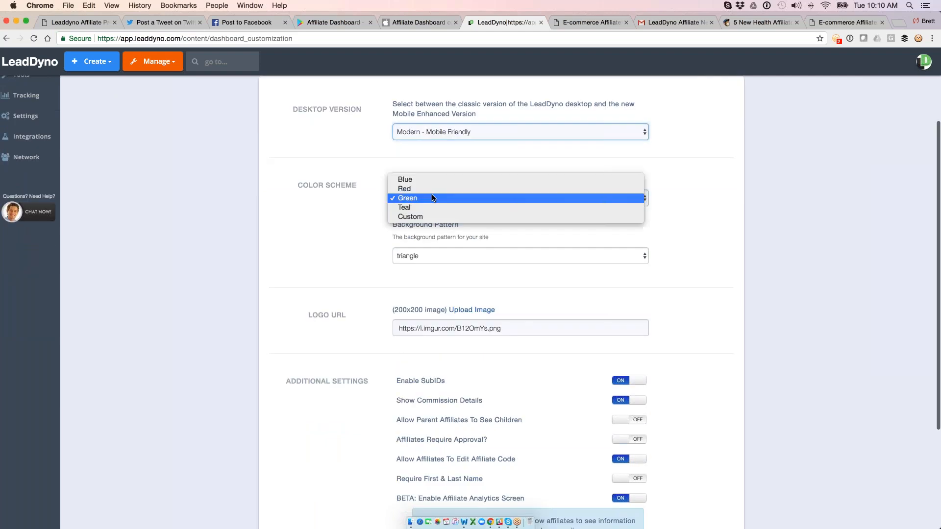
pyautogui.click(407, 198)
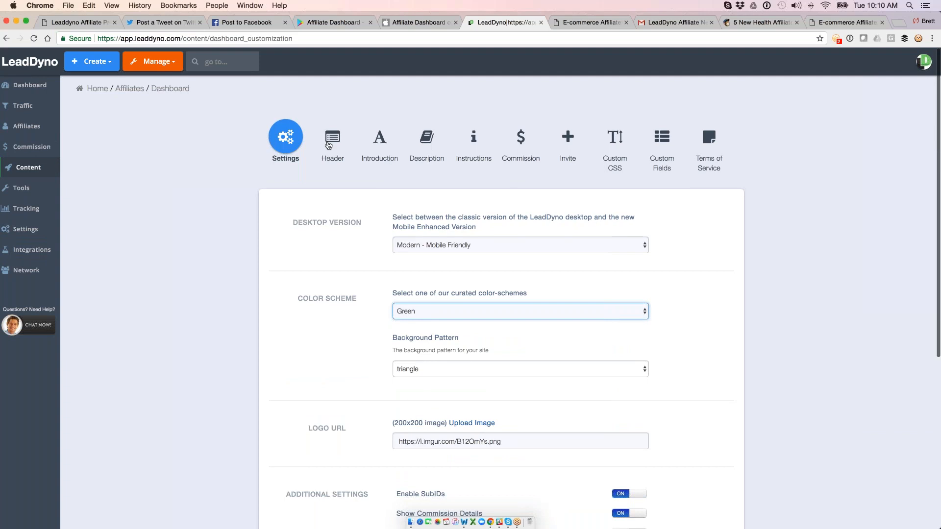
pyautogui.click(333, 142)
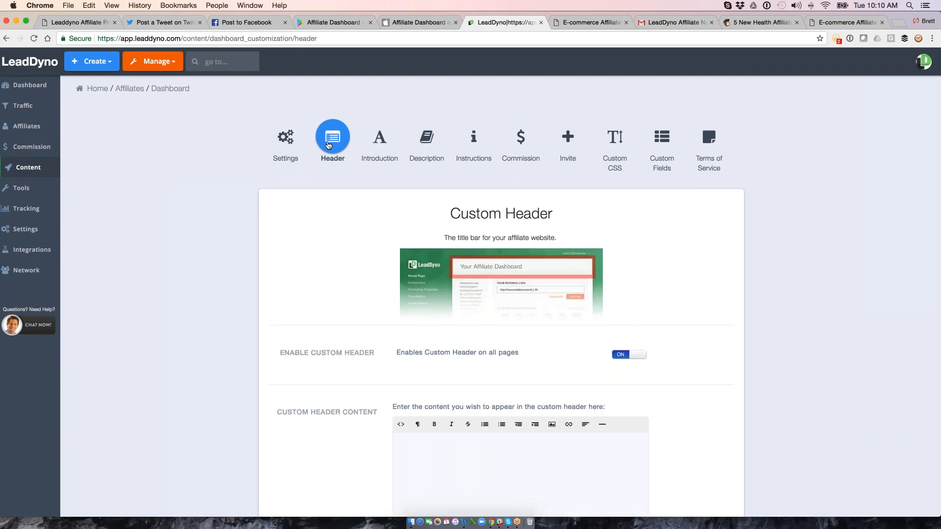
# - Review the Introduction, Custom CSS and Terms of Service customization pages
pyautogui.click(380, 136)
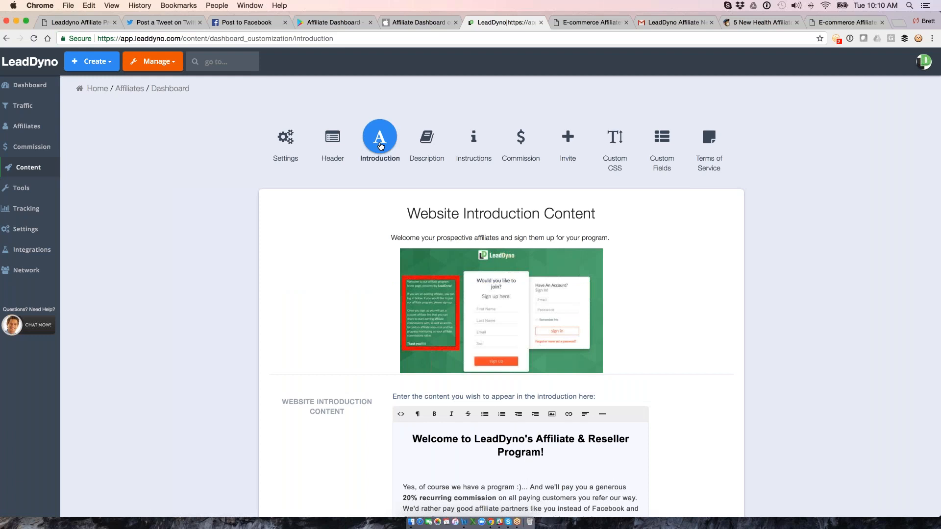
pyautogui.scroll(-3)
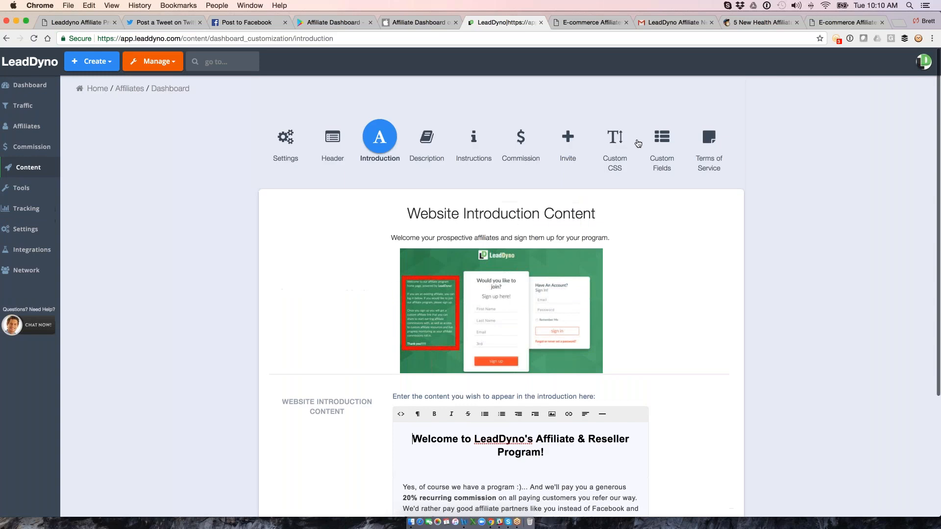
pyautogui.click(615, 136)
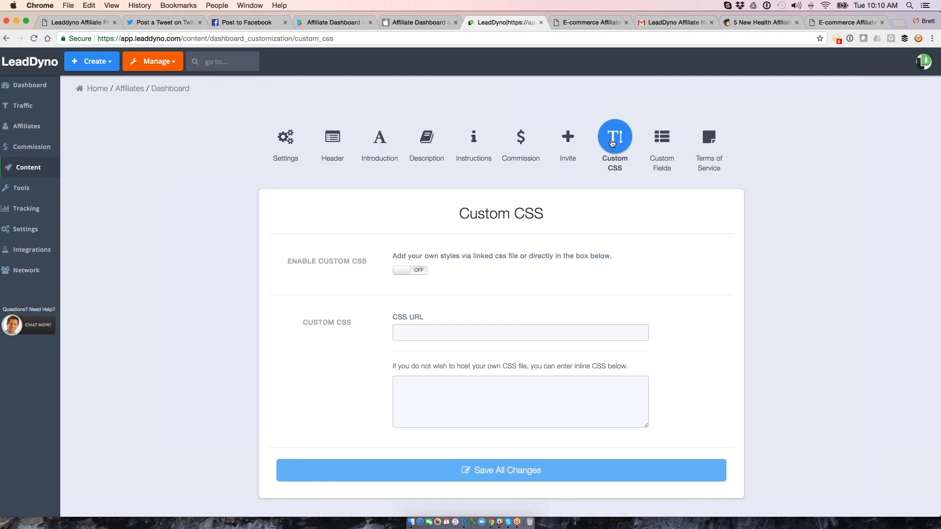
pyautogui.moveTo(708, 144)
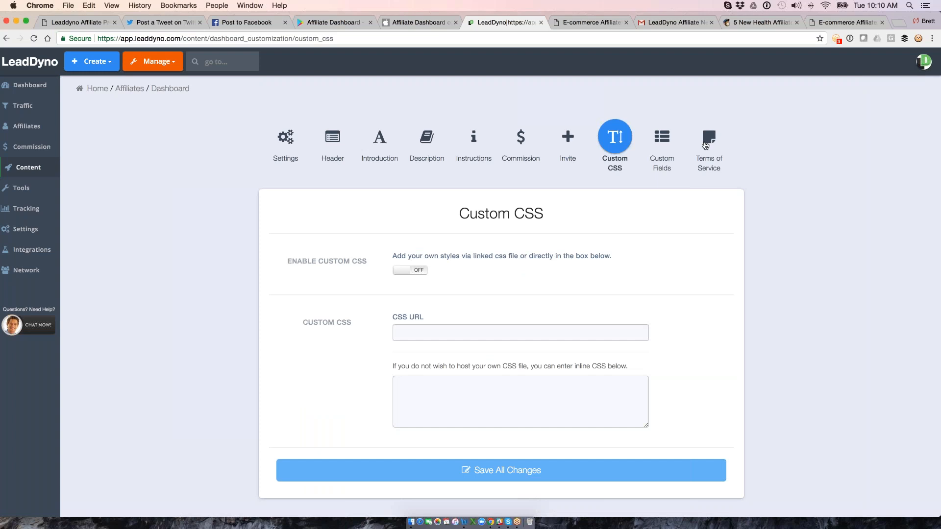
pyautogui.click(709, 141)
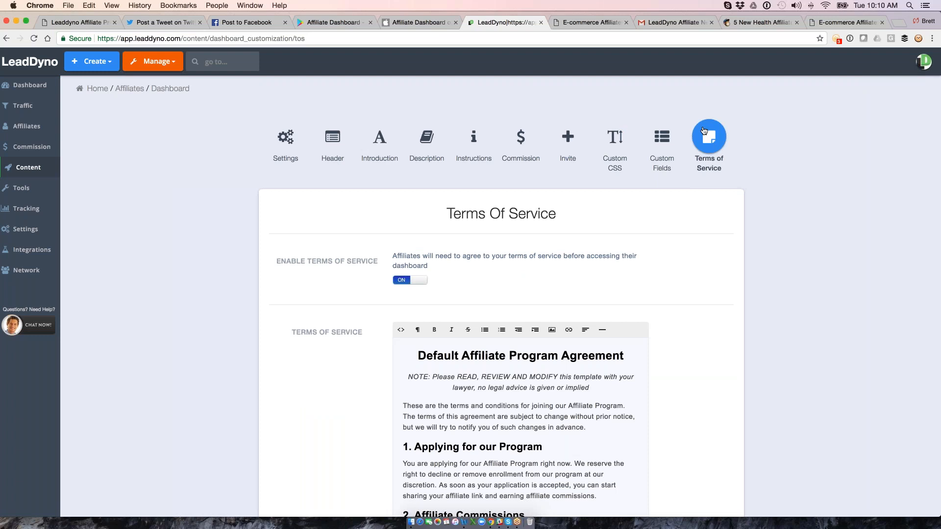
pyautogui.moveTo(30, 192)
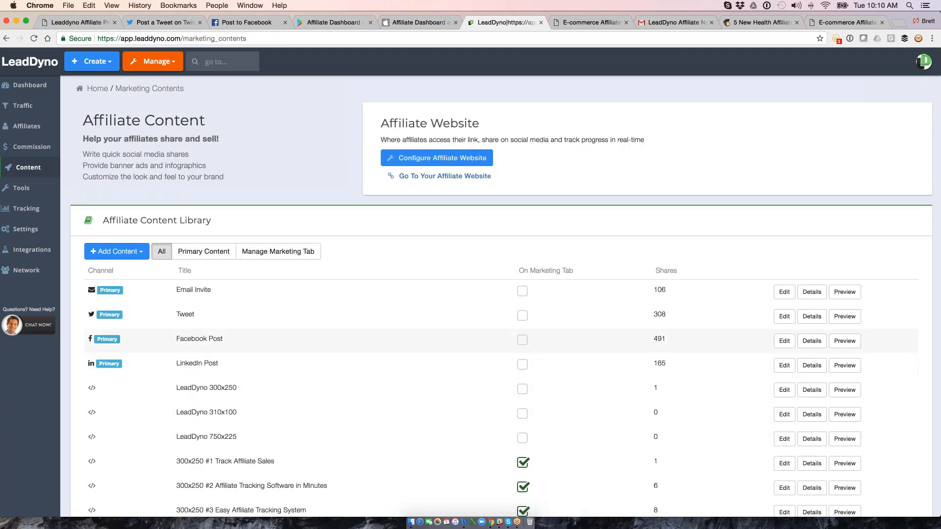
pyautogui.click(783, 342)
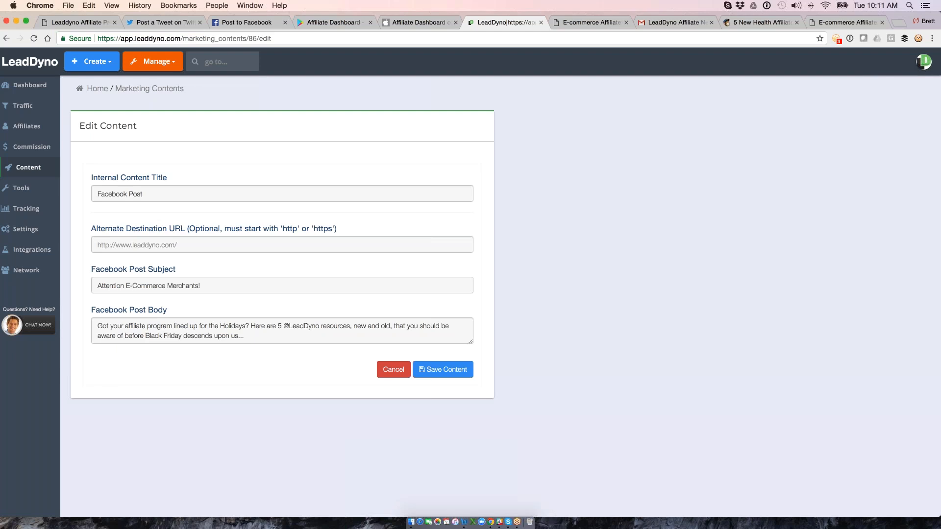
# - Cancel the edit form, review the Tweet share's edit form, then go to the Toolbox
pyautogui.click(393, 369)
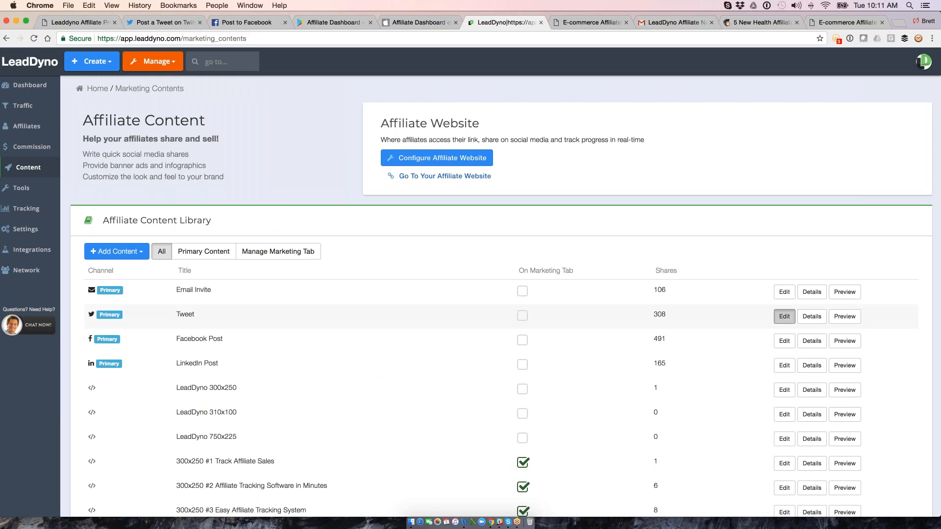
pyautogui.click(784, 317)
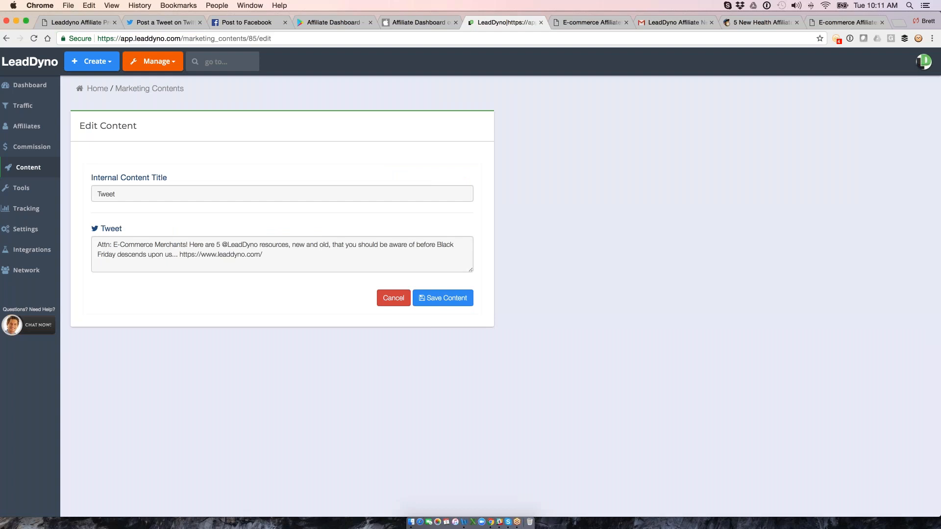
pyautogui.moveTo(396, 213)
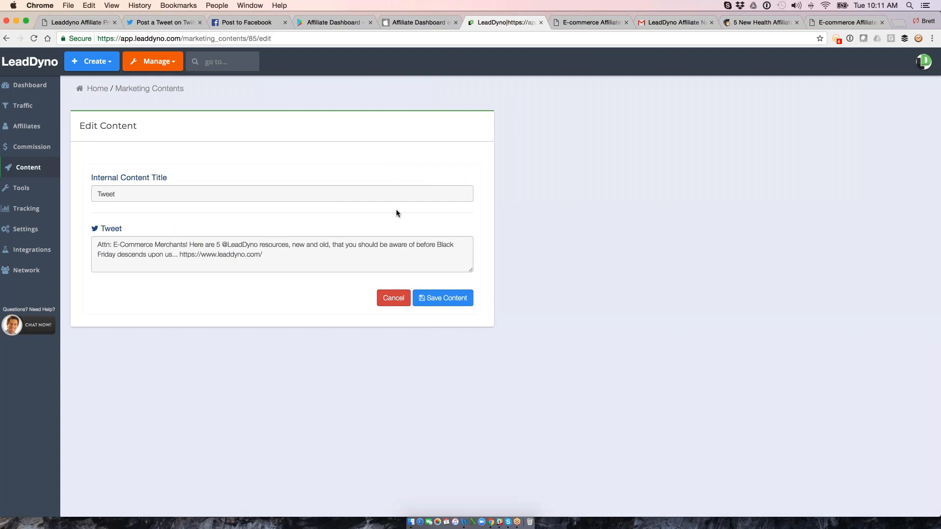
pyautogui.click(21, 188)
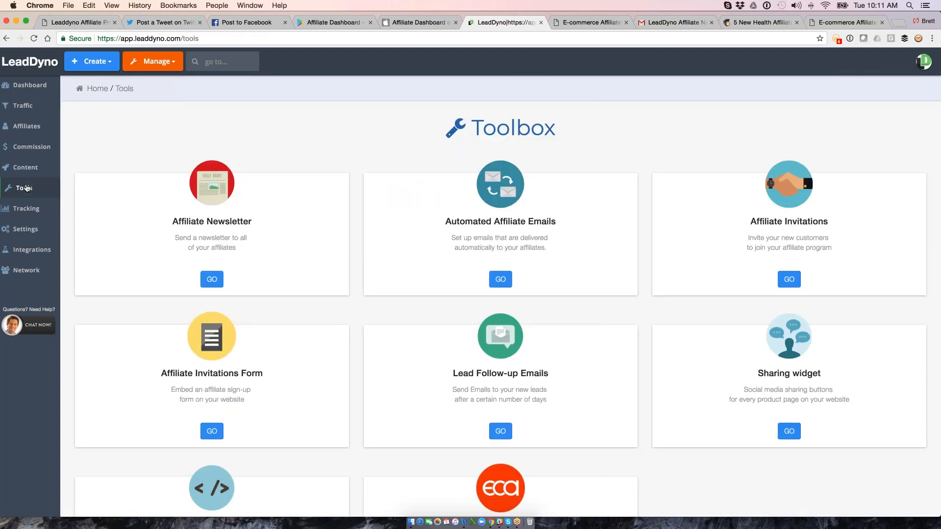
pyautogui.click(211, 278)
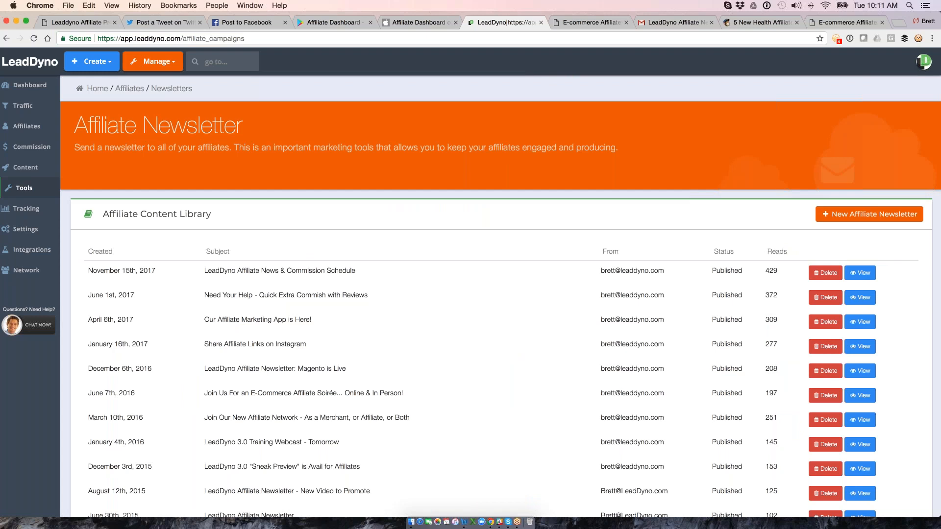
pyautogui.click(860, 273)
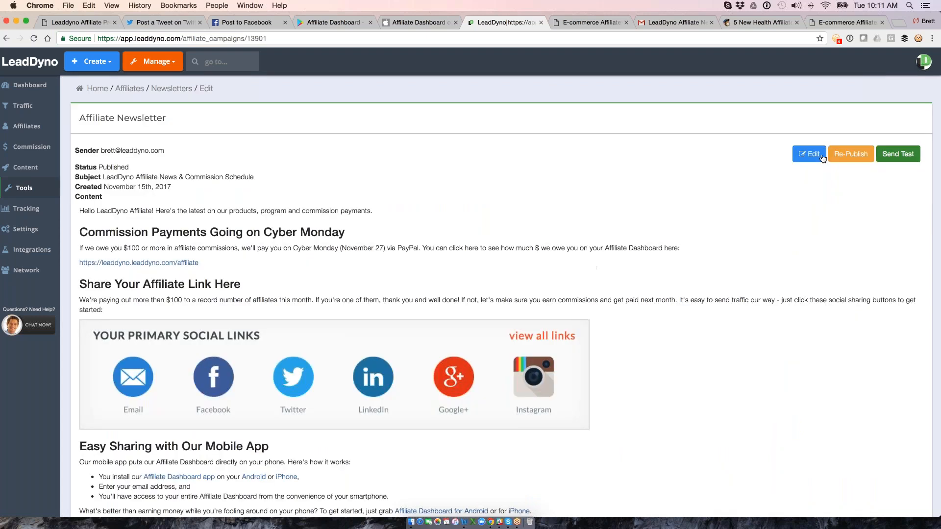
pyautogui.click(808, 153)
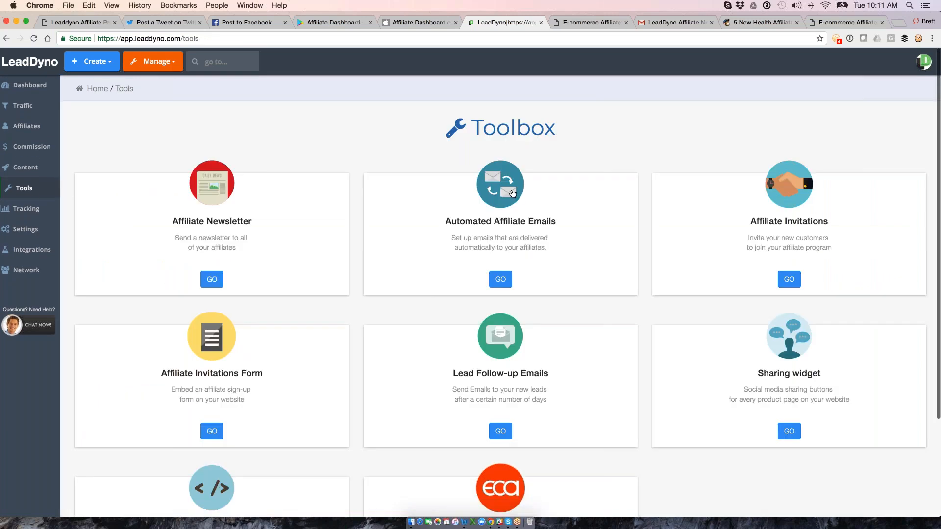
# - Review the automated affiliate emails, including the signup and new purchase templates, then return to the Toolbox
pyautogui.click(500, 279)
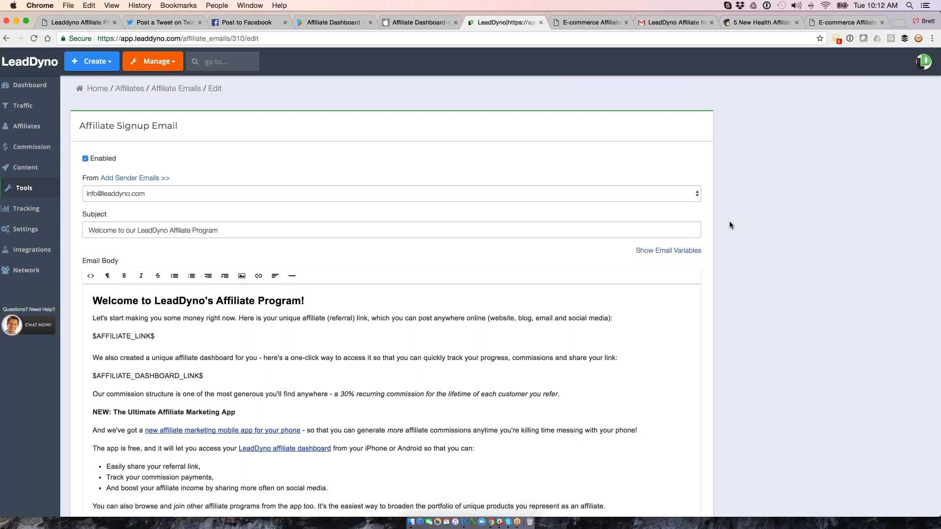
pyautogui.click(24, 187)
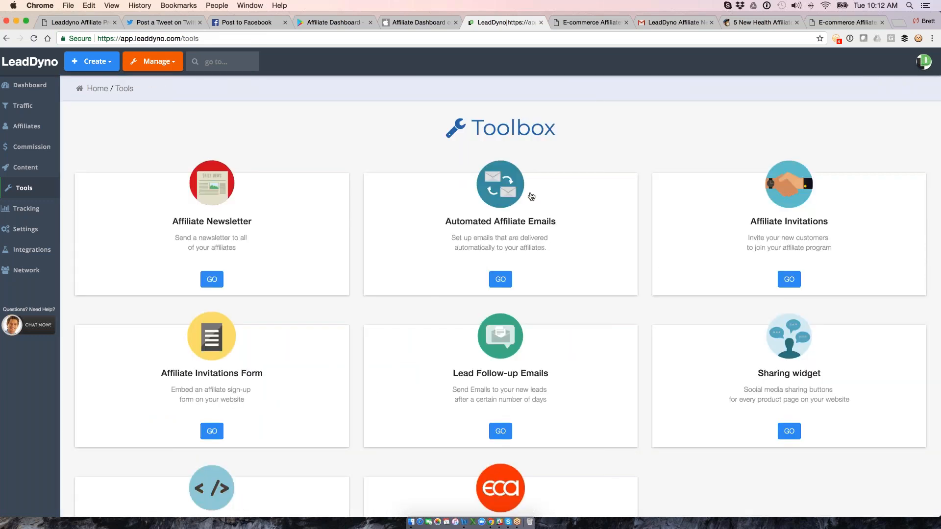
pyautogui.click(500, 279)
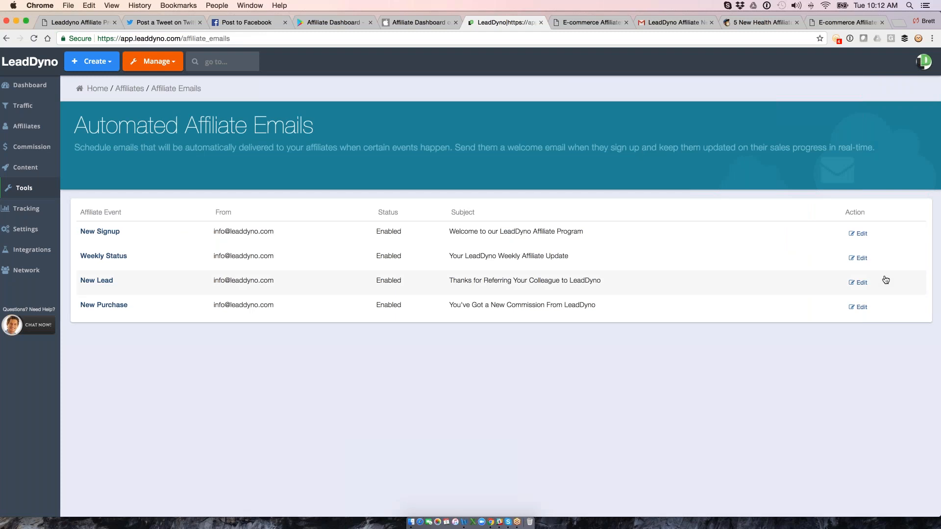
pyautogui.click(860, 259)
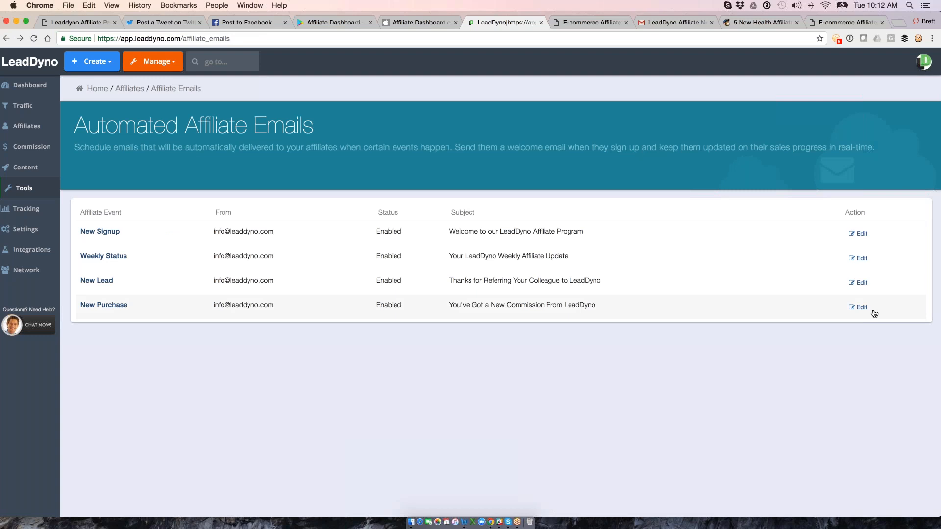
pyautogui.click(858, 307)
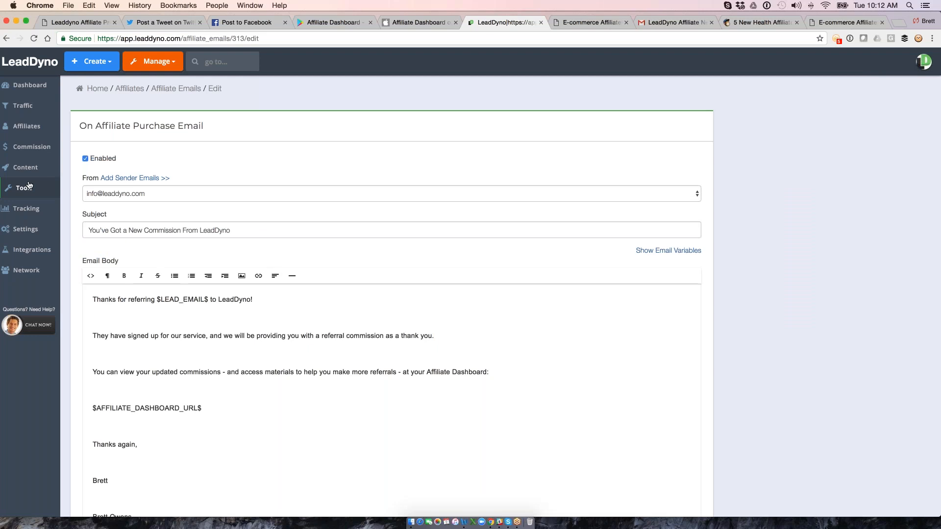
pyautogui.click(24, 187)
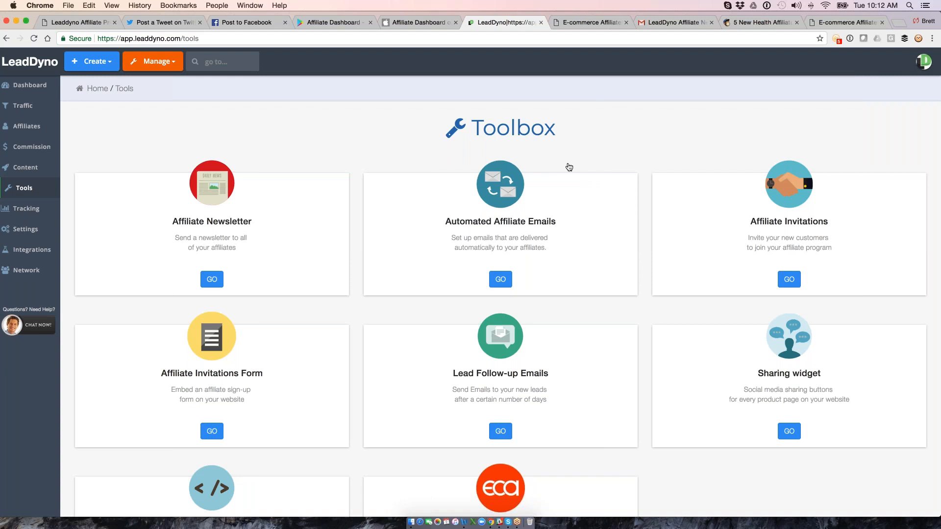
pyautogui.moveTo(867, 123)
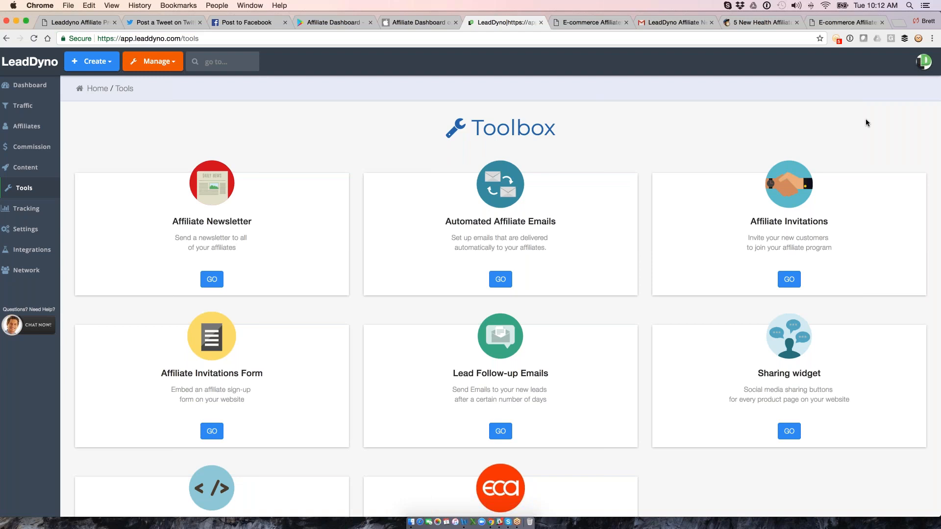
# - View the enabled Affiliate Invitation Email with its sender, subject and body
pyautogui.click(789, 279)
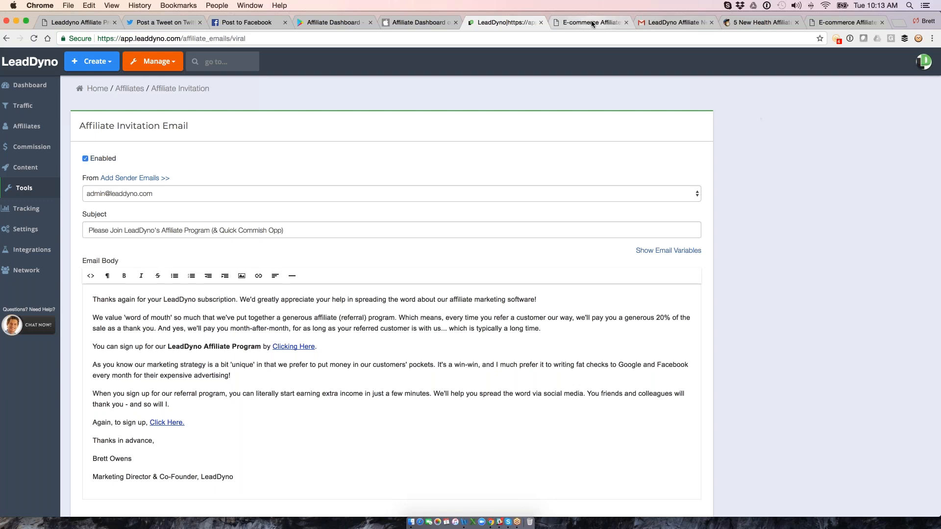
pyautogui.click(589, 22)
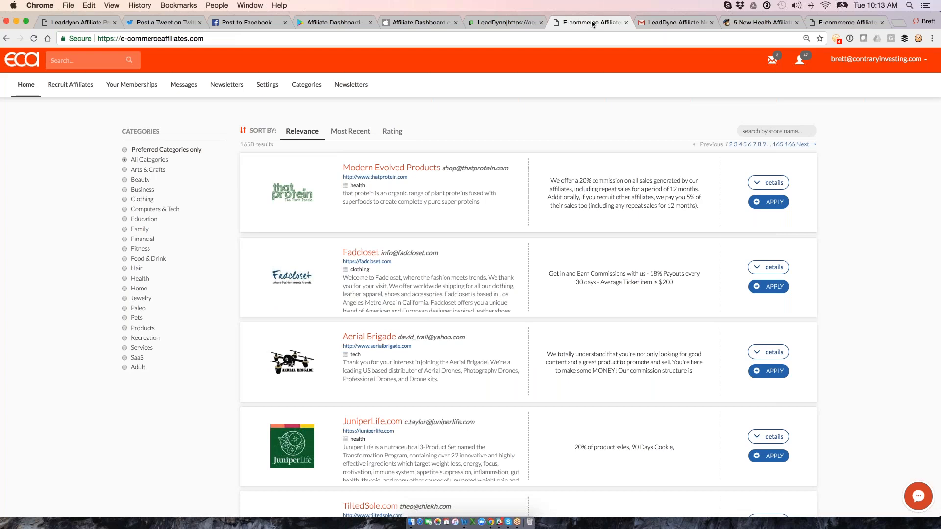
pyautogui.scroll(-3)
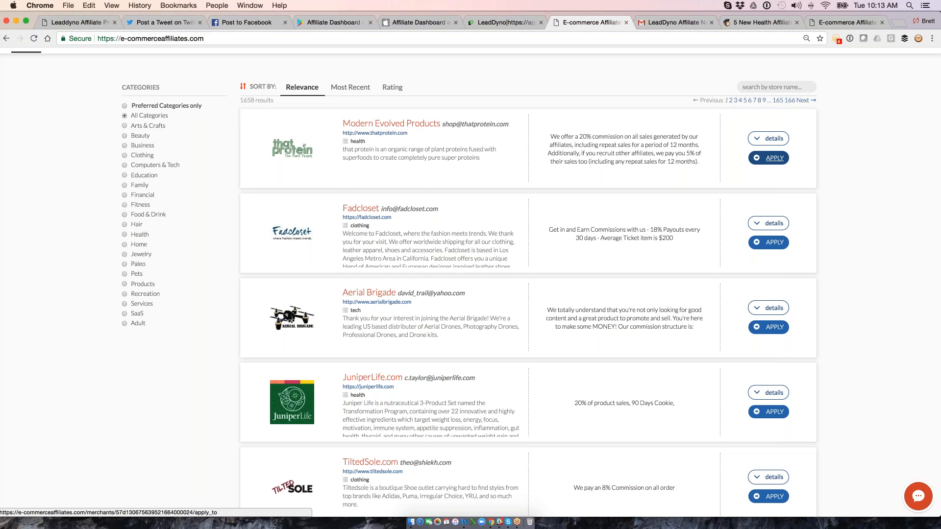
pyautogui.click(505, 22)
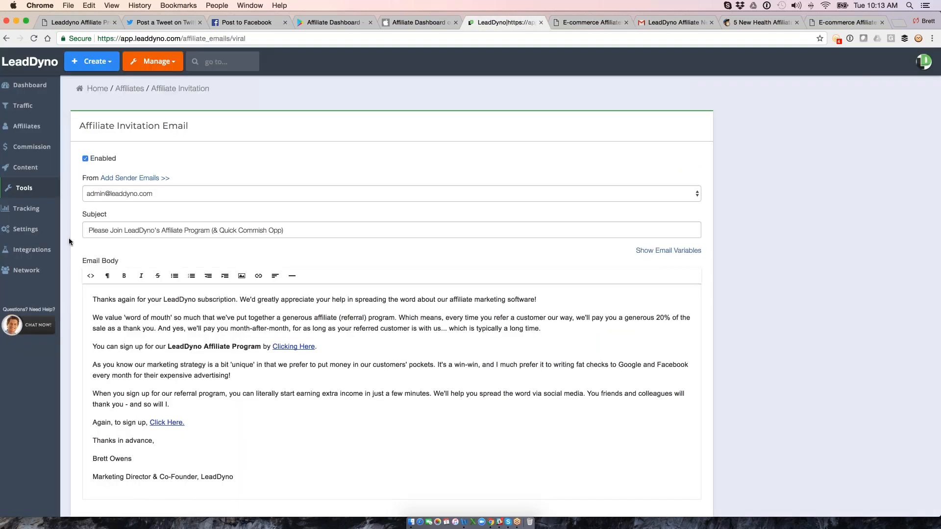
pyautogui.moveTo(18, 279)
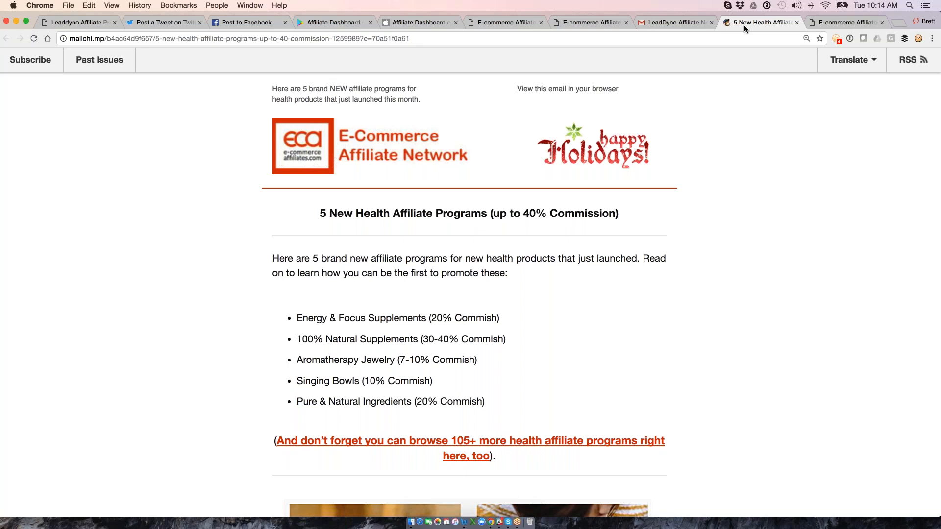
# - Scroll through the newsletter's five health program write-ups in Mailchimp
pyautogui.scroll(-3)
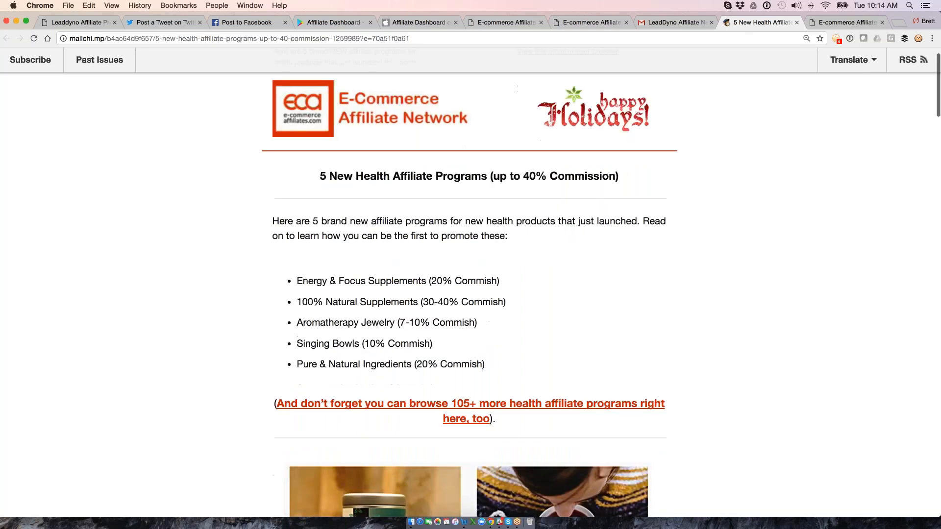
pyautogui.scroll(-3)
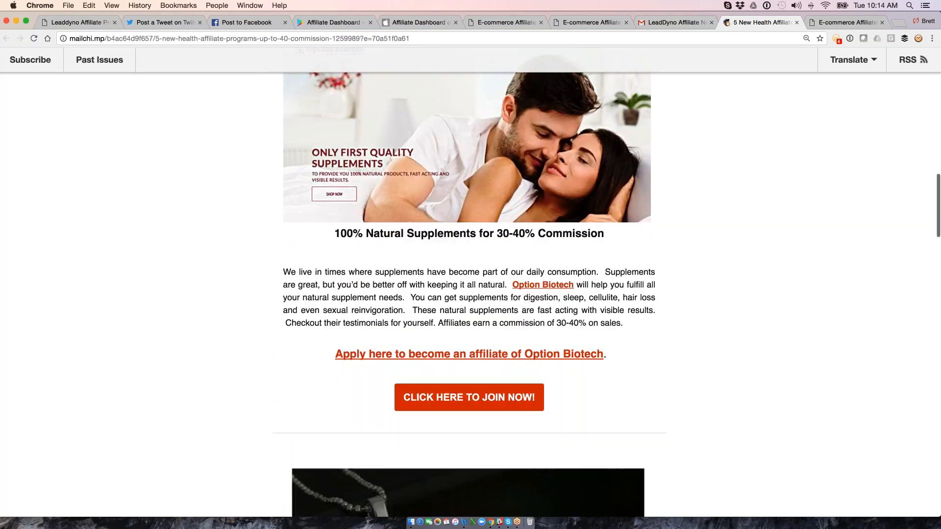
pyautogui.scroll(-3)
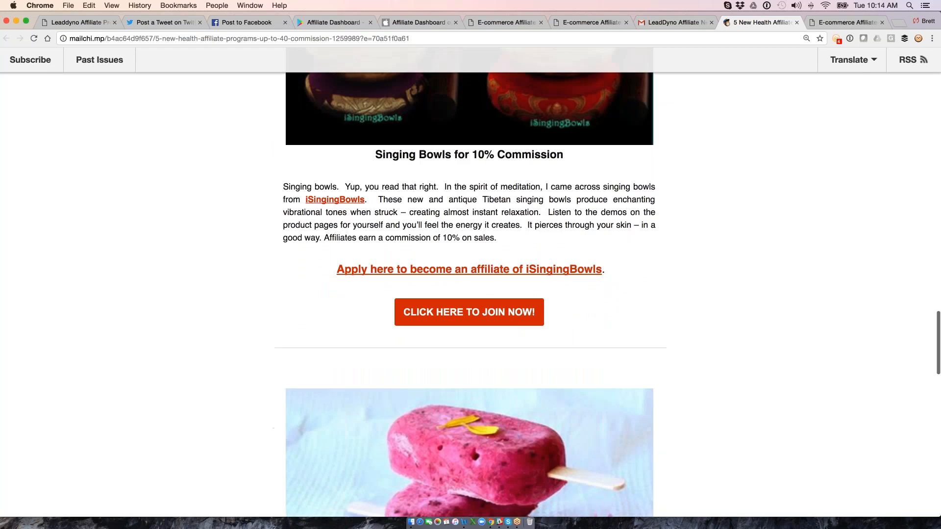
pyautogui.scroll(-3)
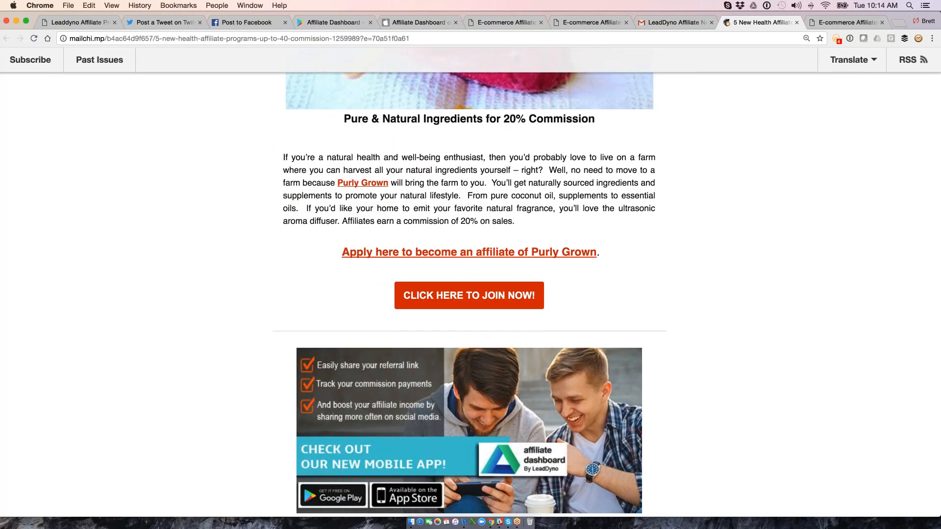
pyautogui.scroll(-3)
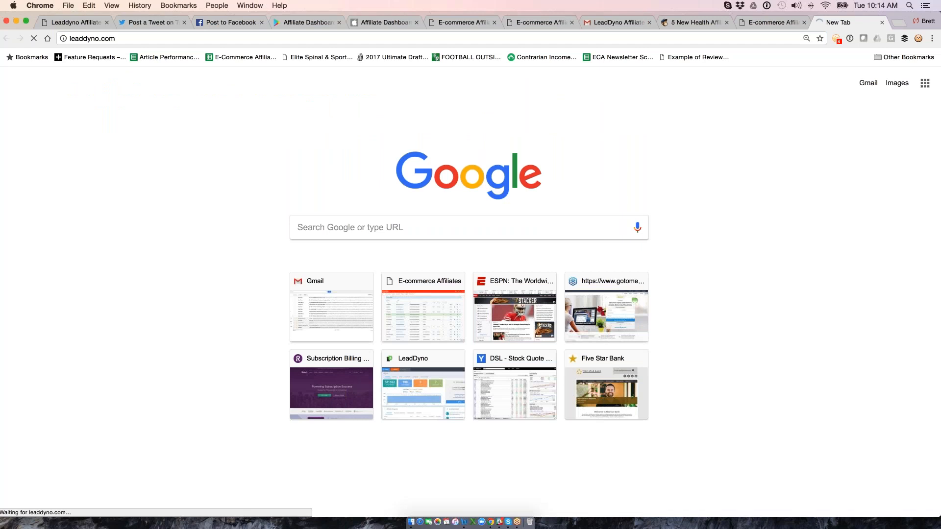
# - Go to leaddyno.com's Contact page and review its chat, email, phone and support hours
pyautogui.write('leaddyno.com')
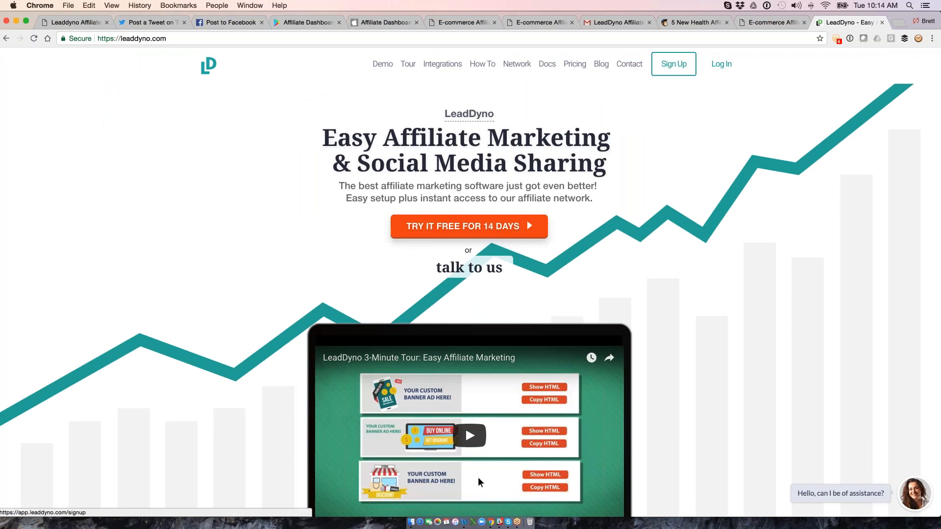
pyautogui.click(629, 64)
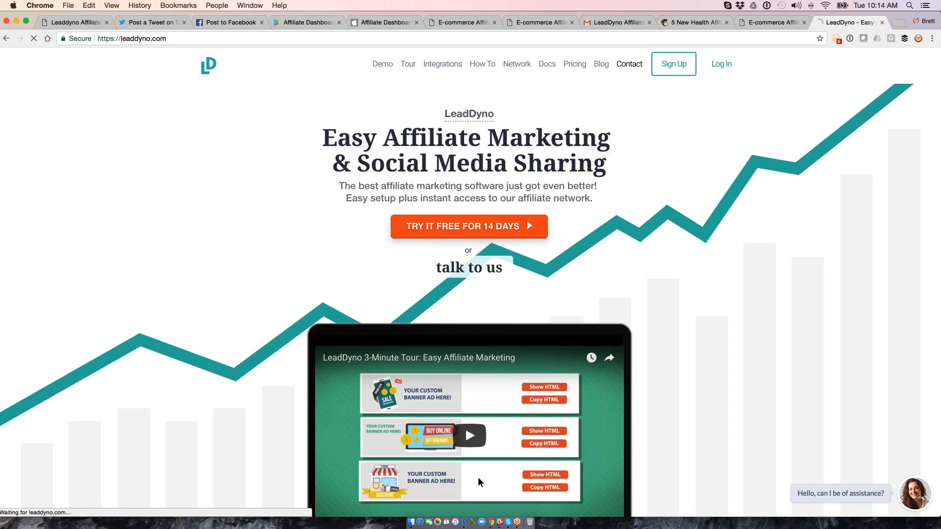
pyautogui.click(629, 64)
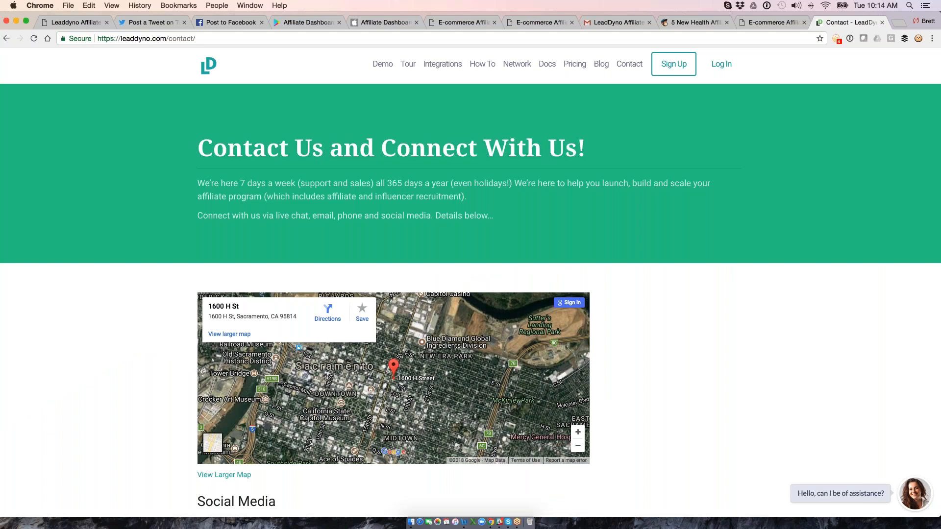
pyautogui.scroll(-3)
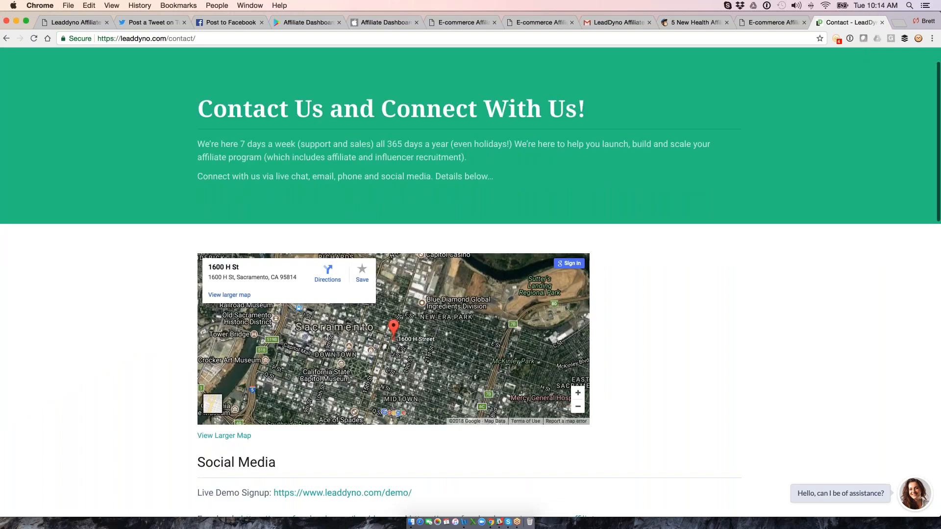
pyautogui.scroll(-3)
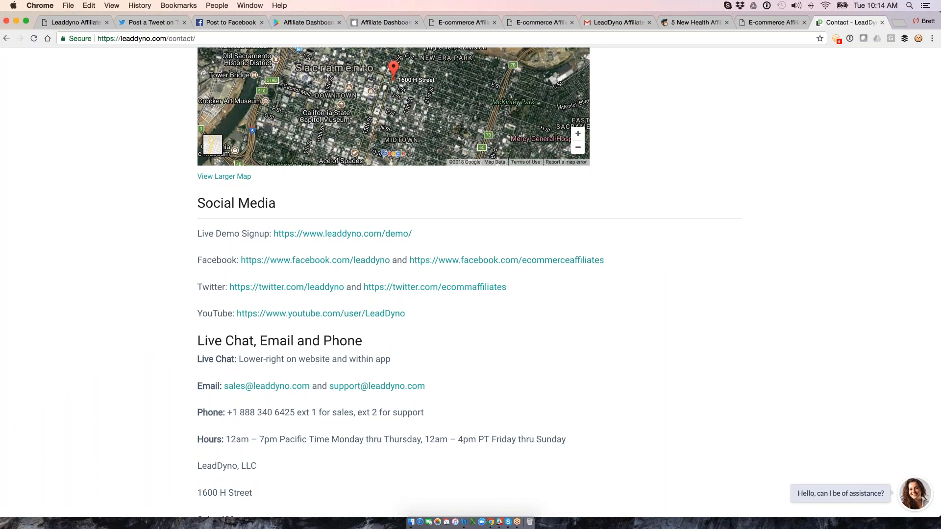
pyautogui.moveTo(848, 137)
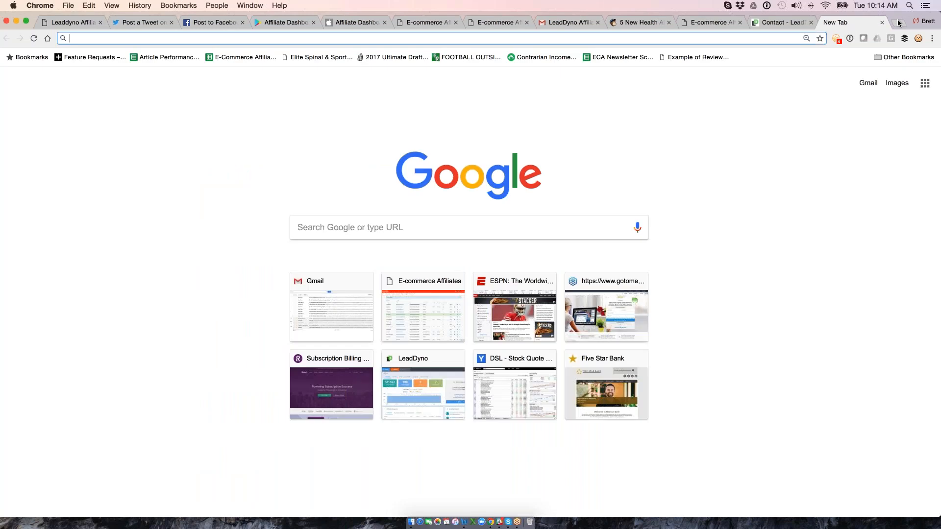
# - Load leaddyno.youcanbook.me and browse the Director of Support's weekly bookable time slots
pyautogui.write('https://leaddyno.youcanbook.me')
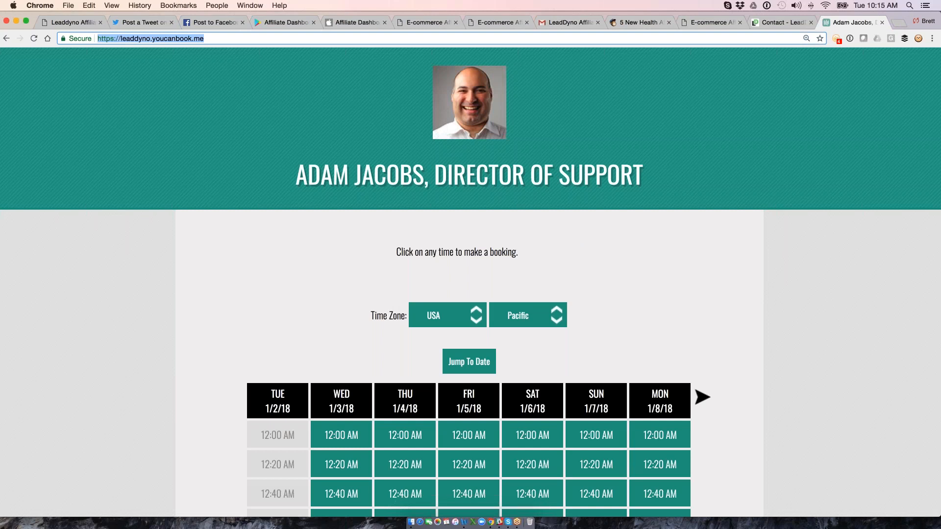
pyautogui.scroll(-3)
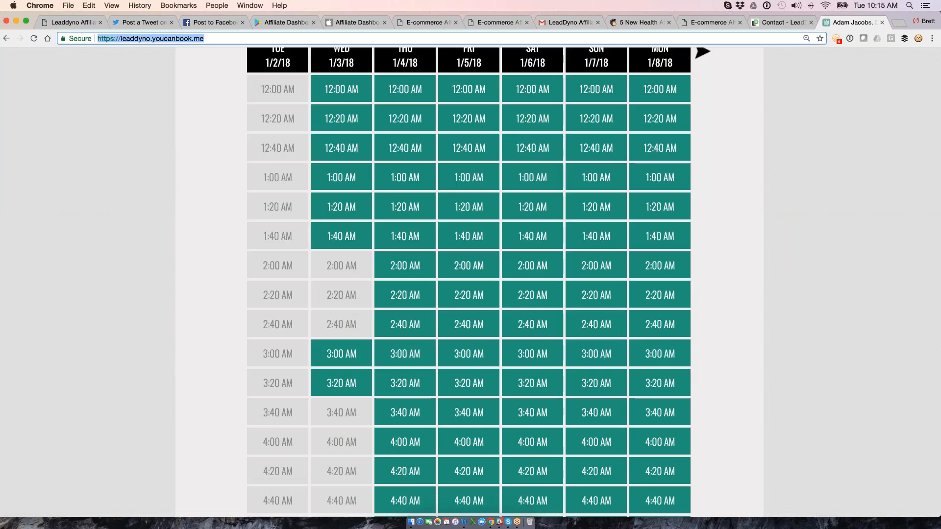